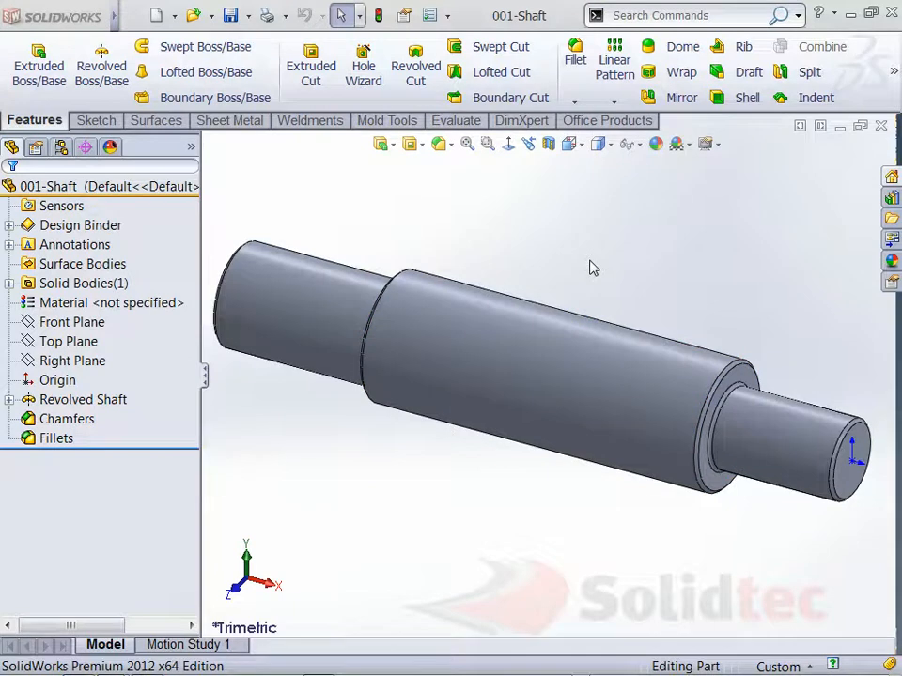
mouse_move(620, 274)
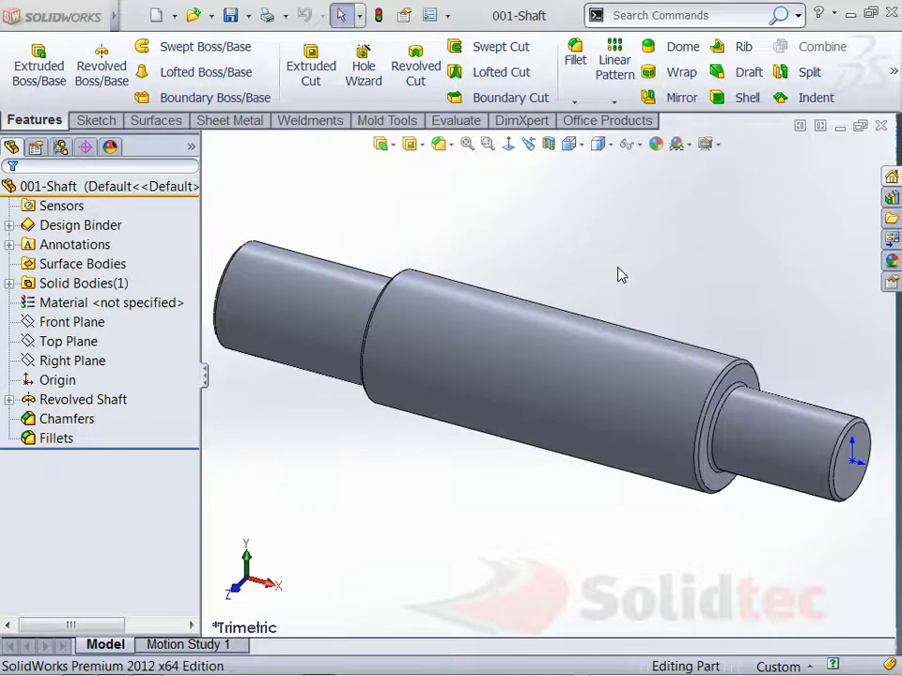
mouse_move(628, 278)
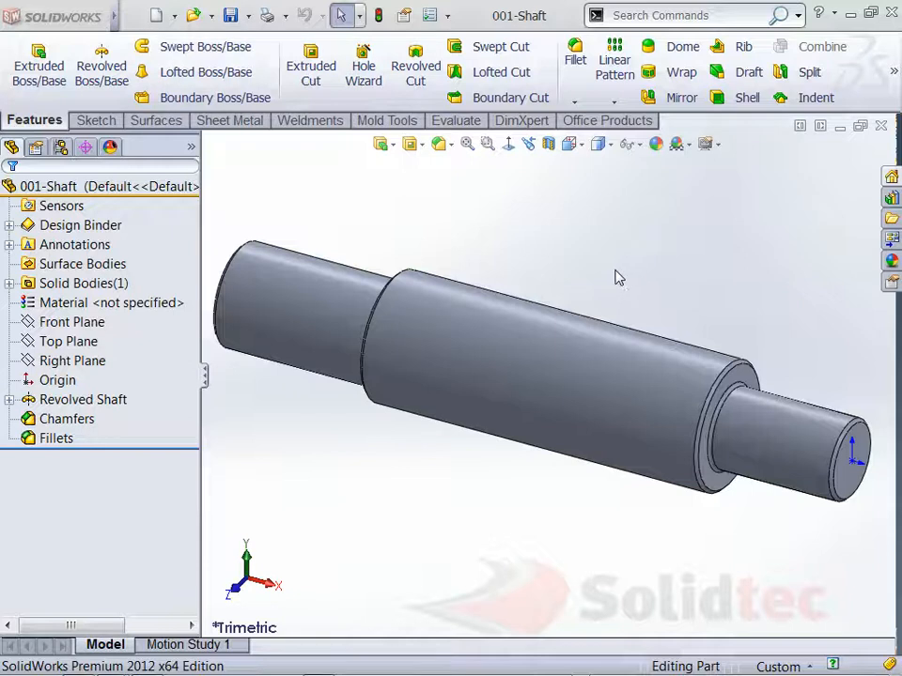
mouse_move(612, 278)
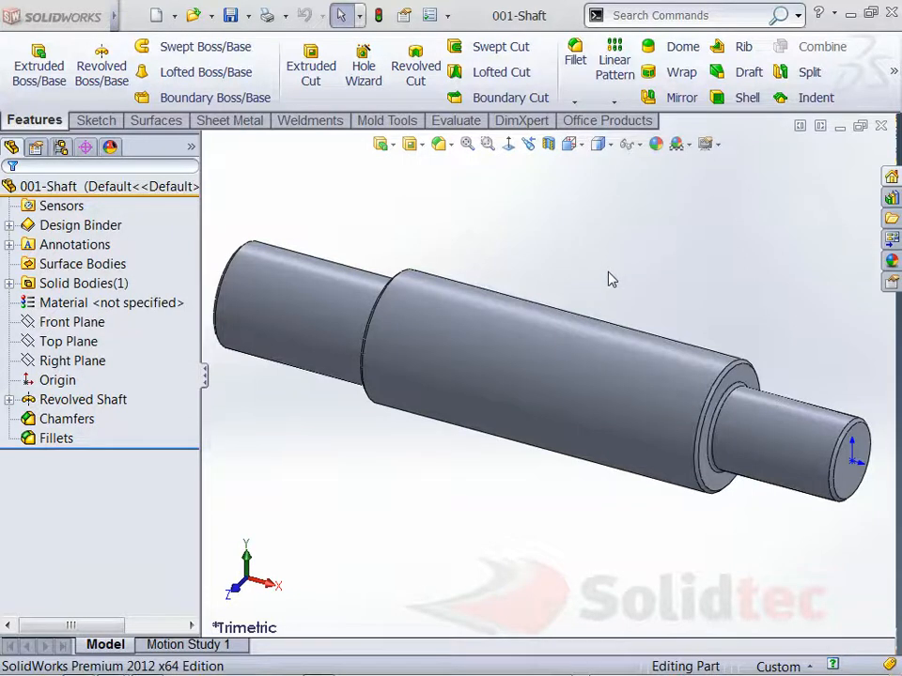
mouse_move(273, 535)
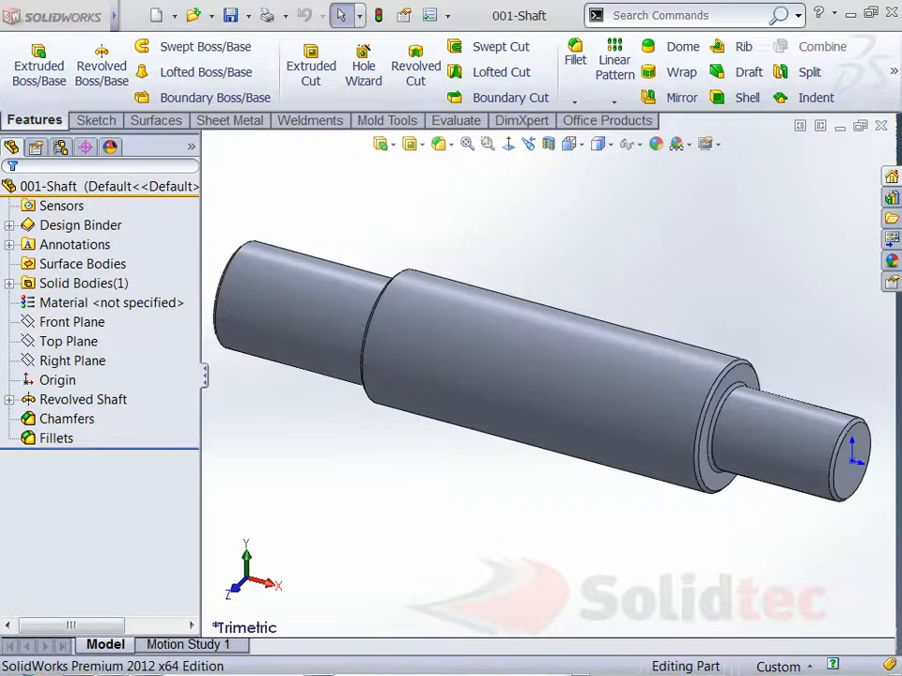
Step: Launch the Copy Settings Wizard from Start > All Programs > SolidWorks 2012 > SolidWorks Tools
left_click(27, 657)
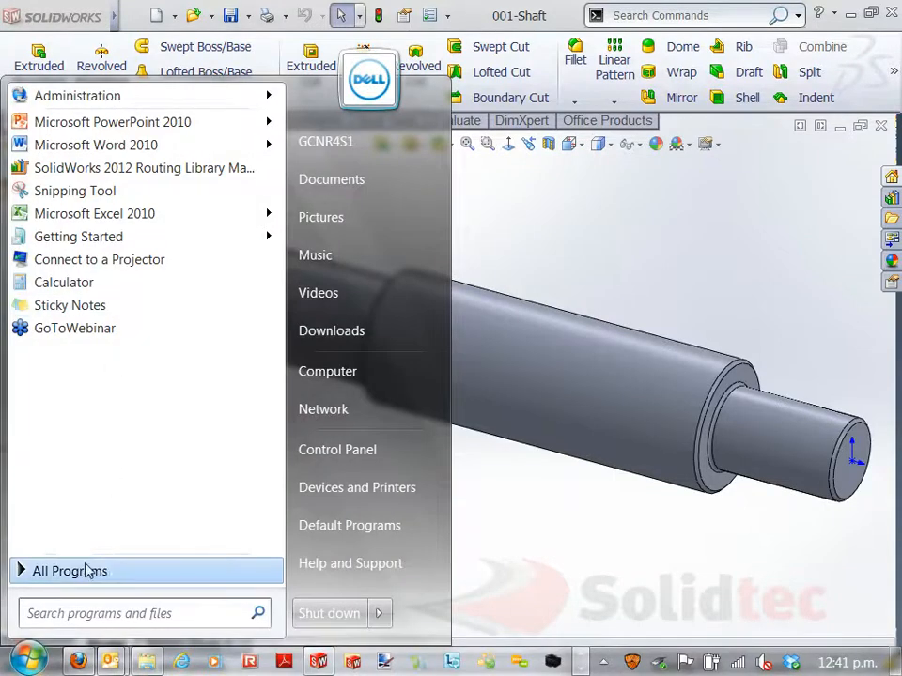
left_click(69, 571)
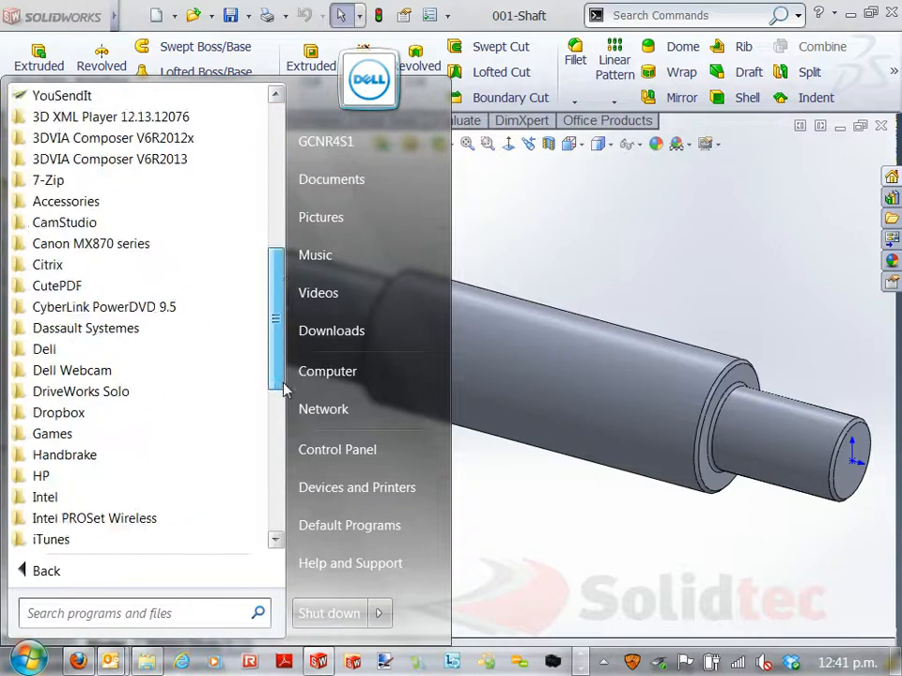
scroll("down", 3)
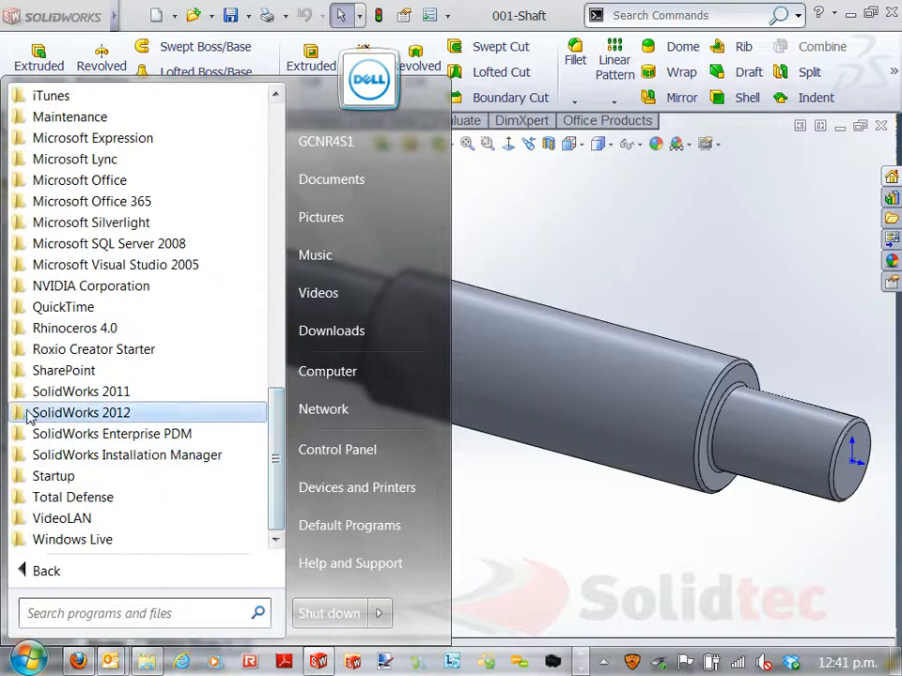
left_click(81, 414)
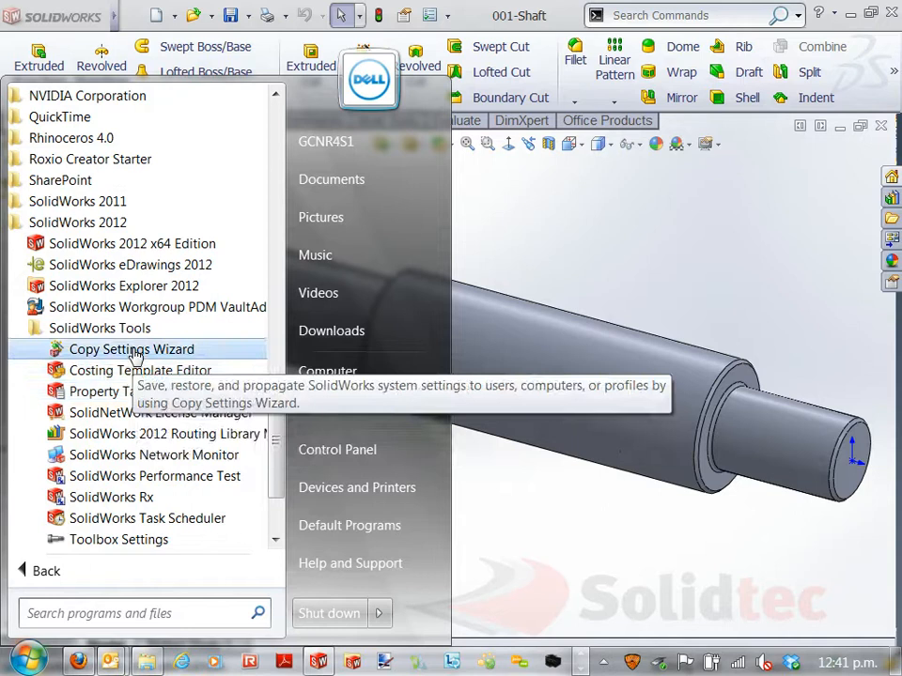
left_click(131, 348)
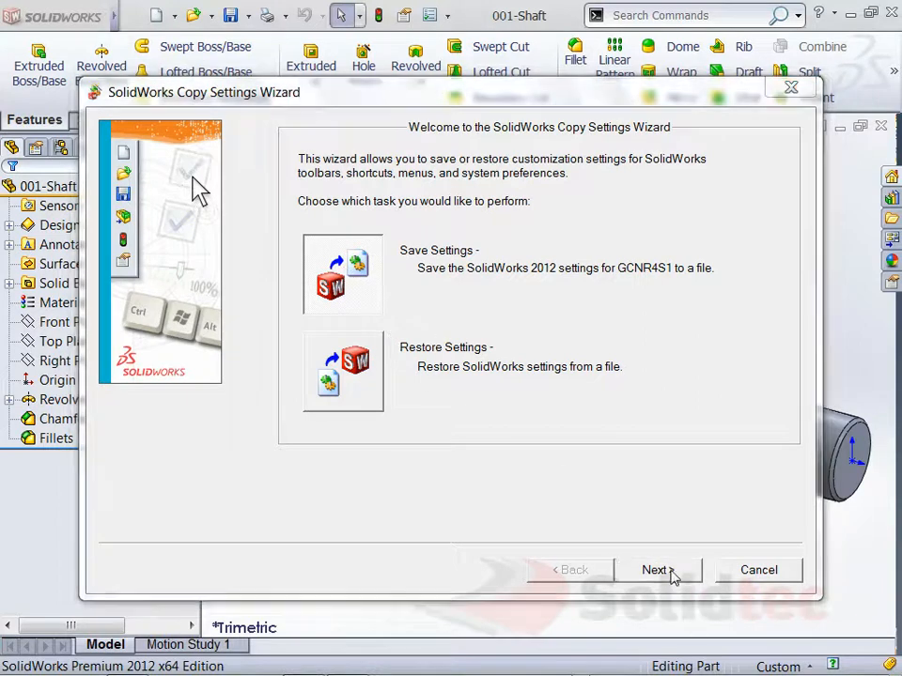
Step: Choose Save Settings and accept the running-session warning to reach the save-location dialog
left_click(657, 570)
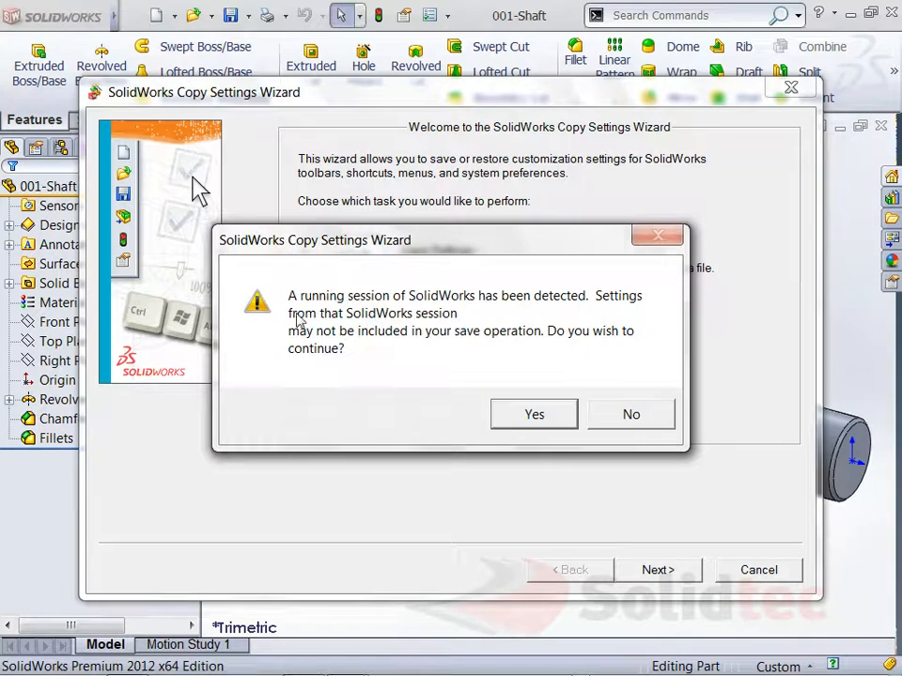
mouse_move(310, 402)
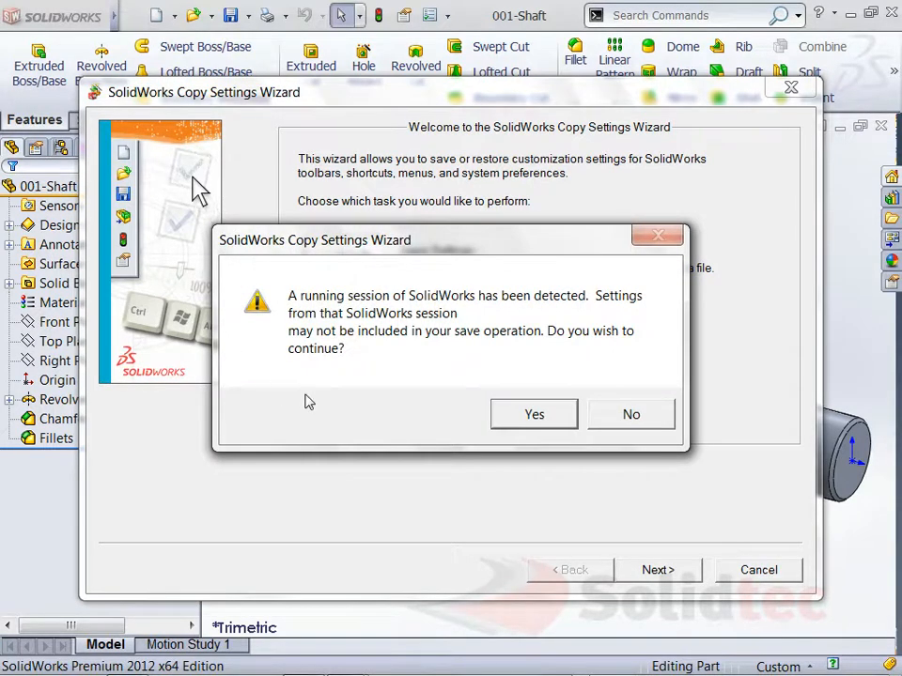
mouse_move(390, 329)
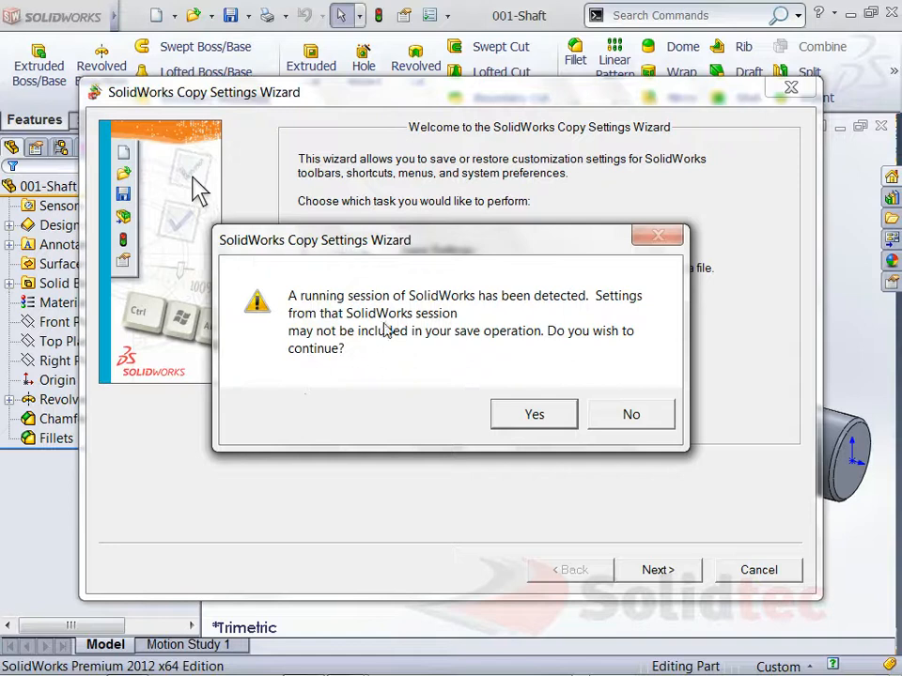
mouse_move(278, 342)
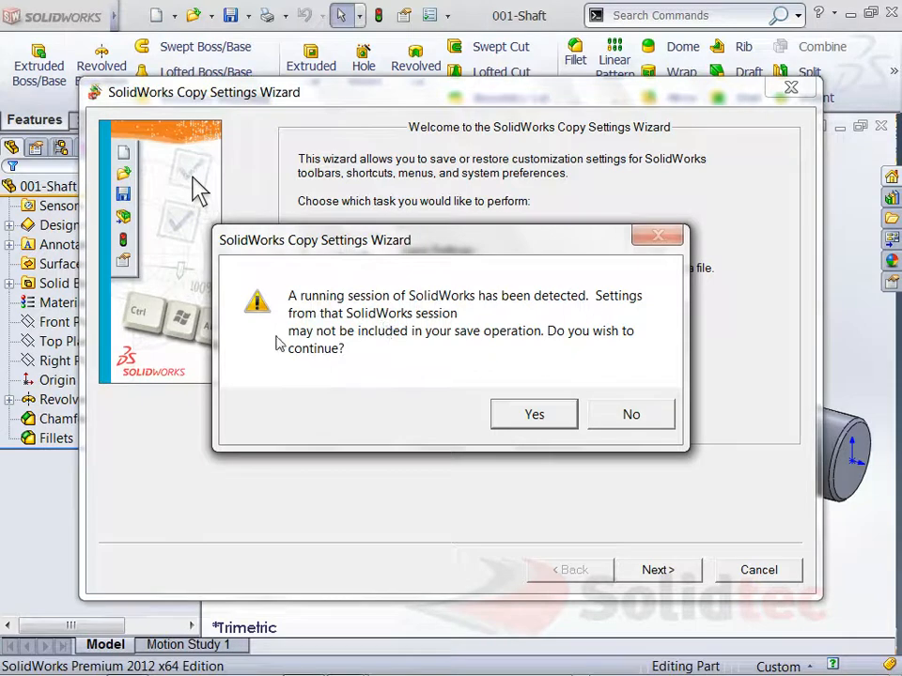
left_click(533, 415)
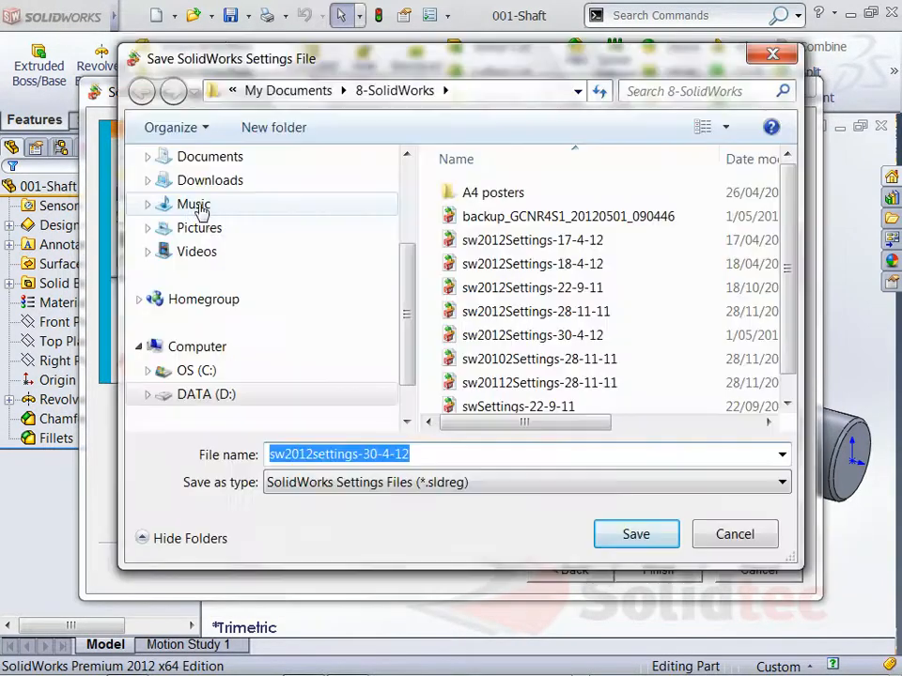
Step: Save shortcuts, menus, system options and all toolbars to C:\sw2012settings-30-4-12.sldreg
left_click(195, 370)
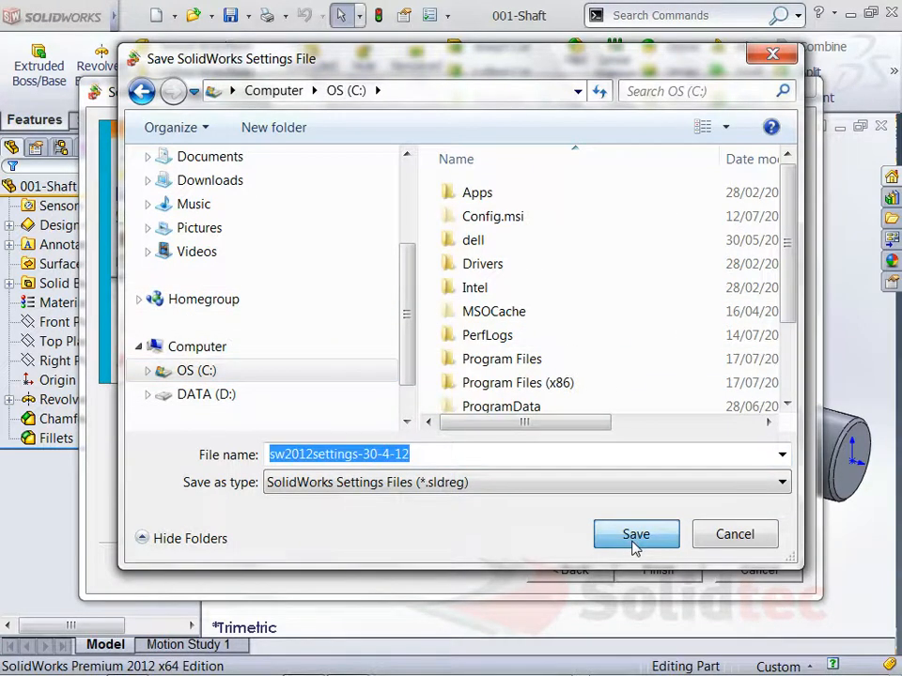
left_click(635, 534)
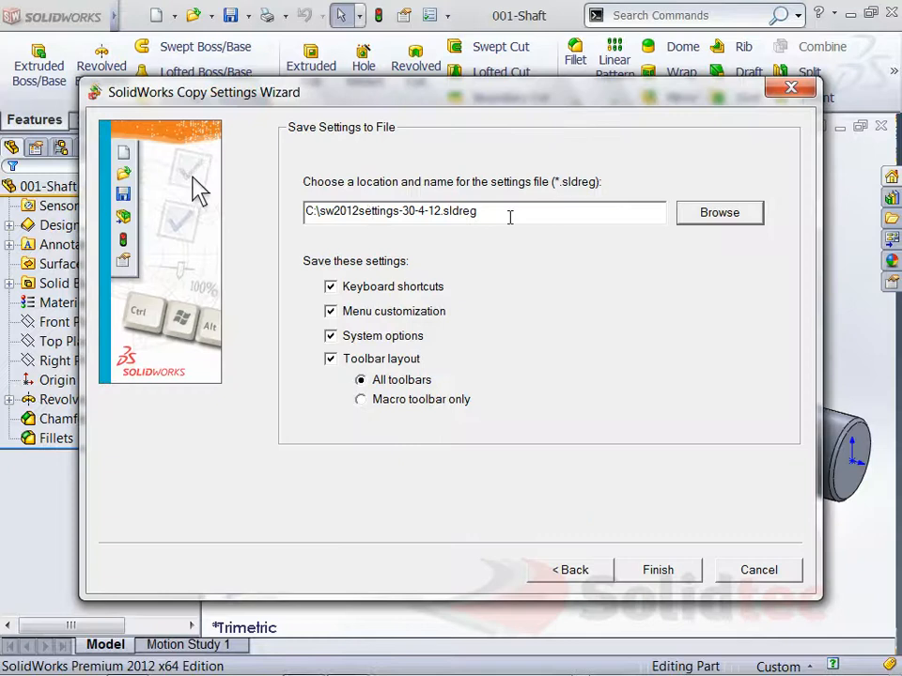
mouse_move(383, 261)
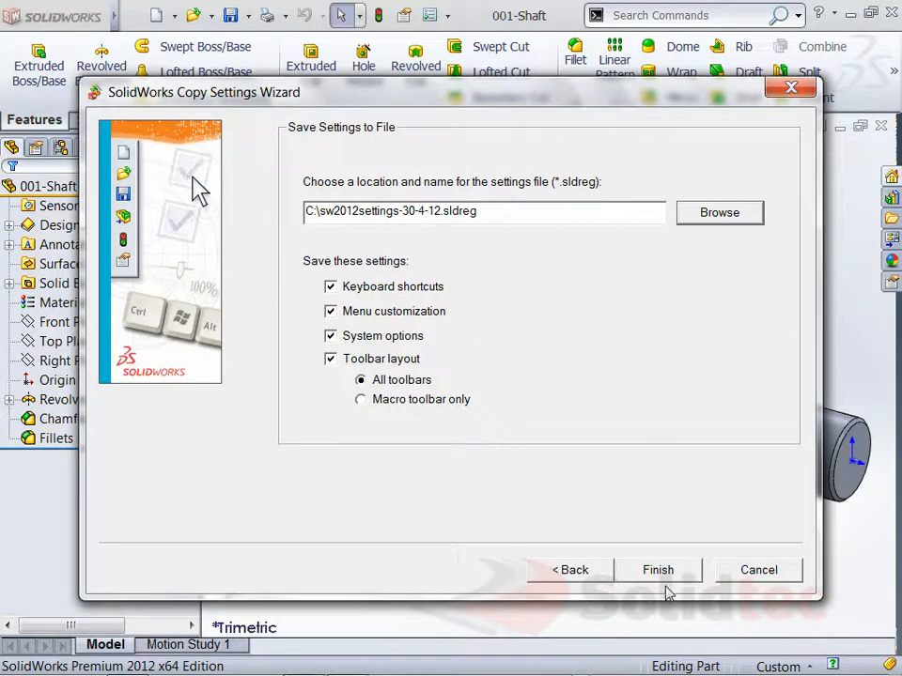
left_click(658, 569)
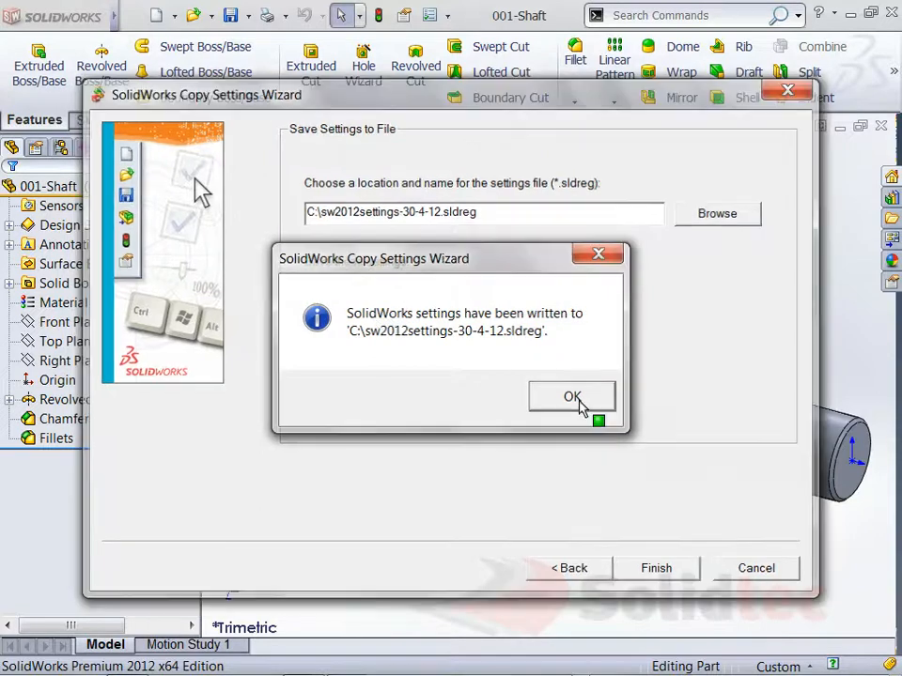
Step: Acknowledge the settings-written confirmation, returning to the 001-Shaft part
left_click(571, 397)
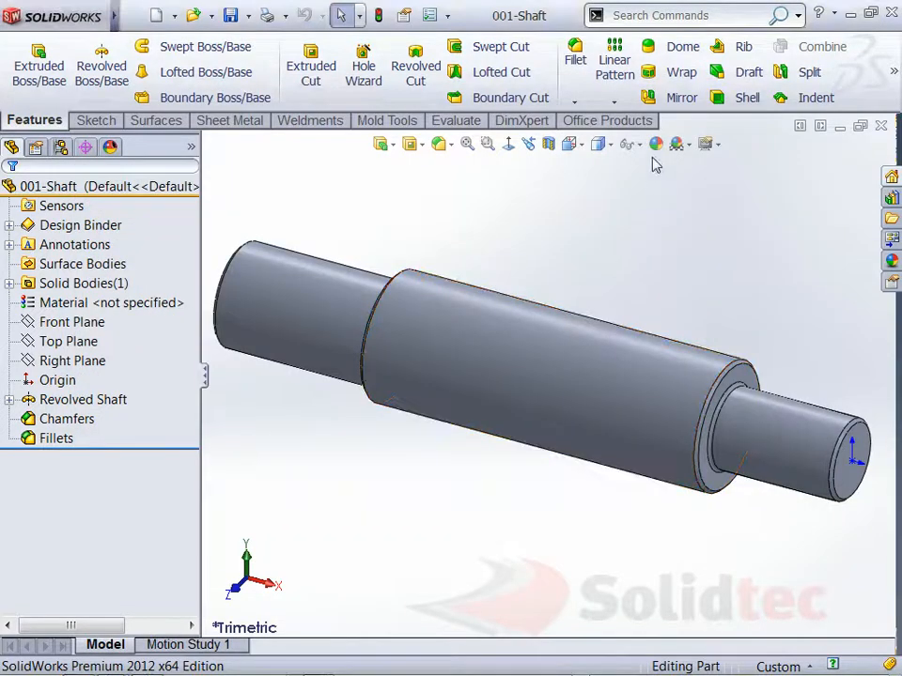
mouse_move(574, 58)
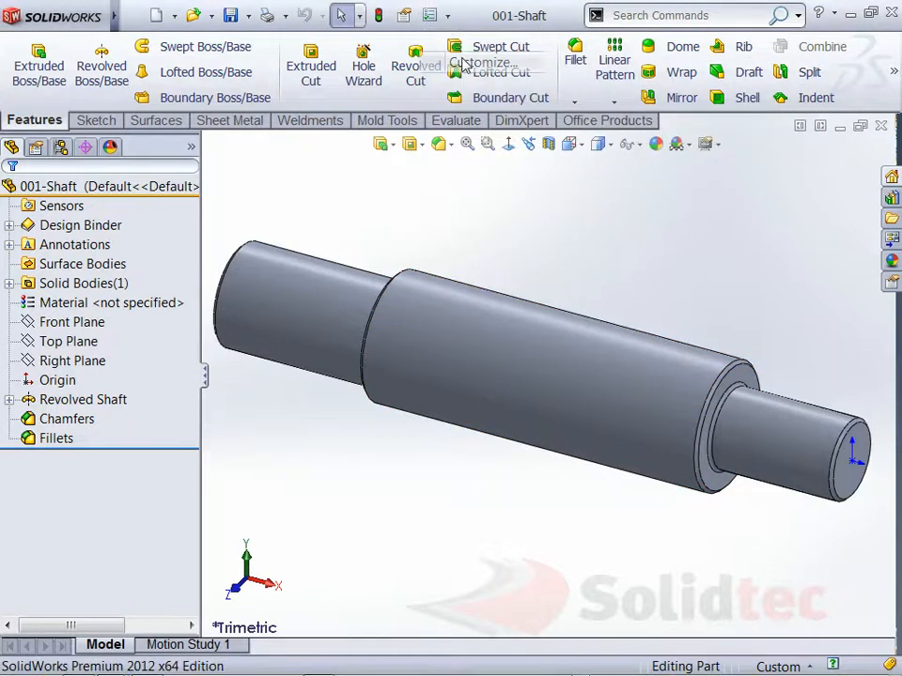
left_click(485, 64)
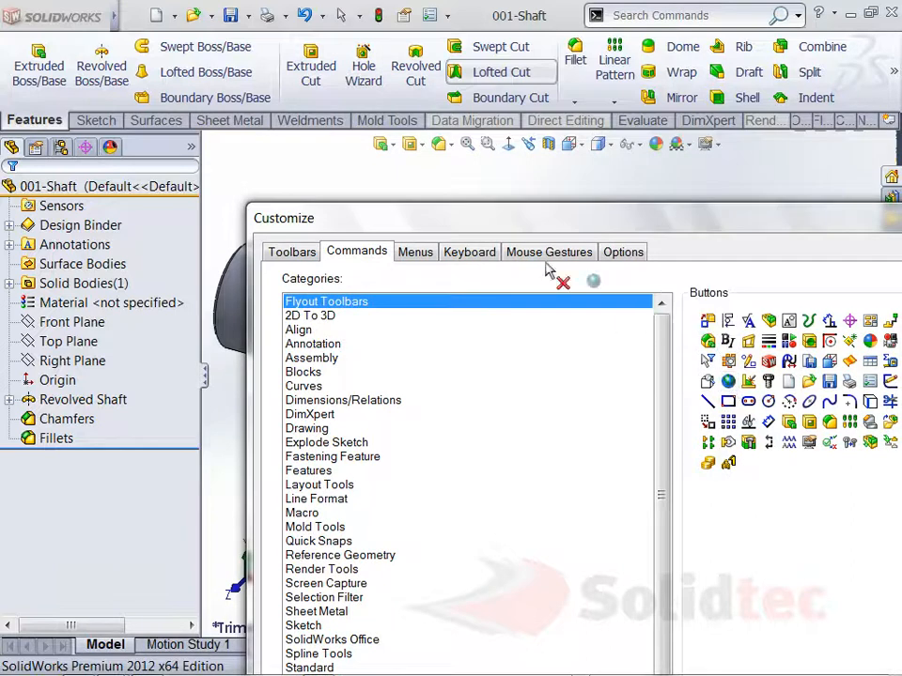
mouse_move(357, 151)
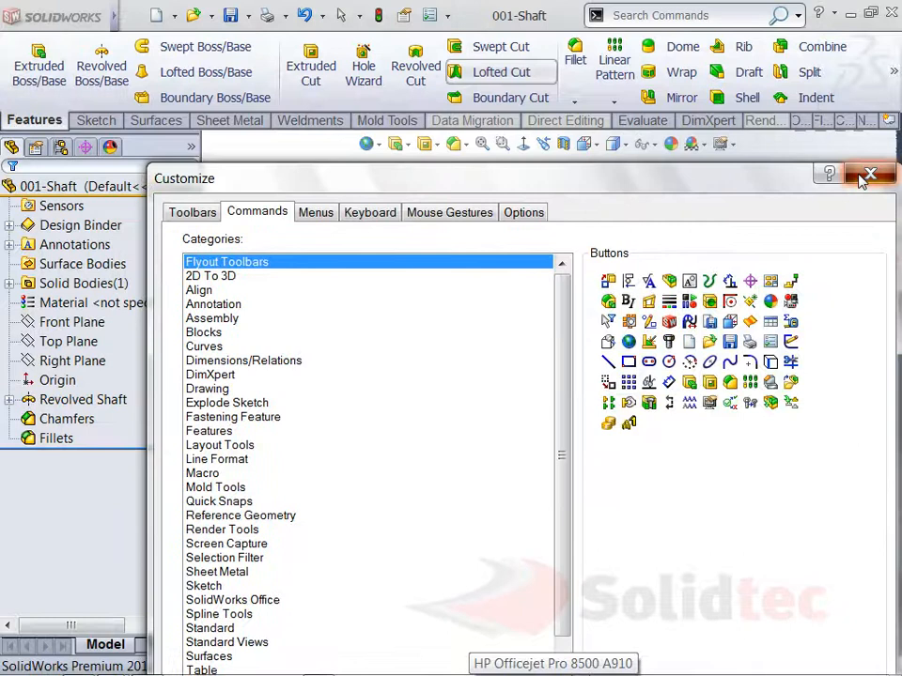
left_click(868, 174)
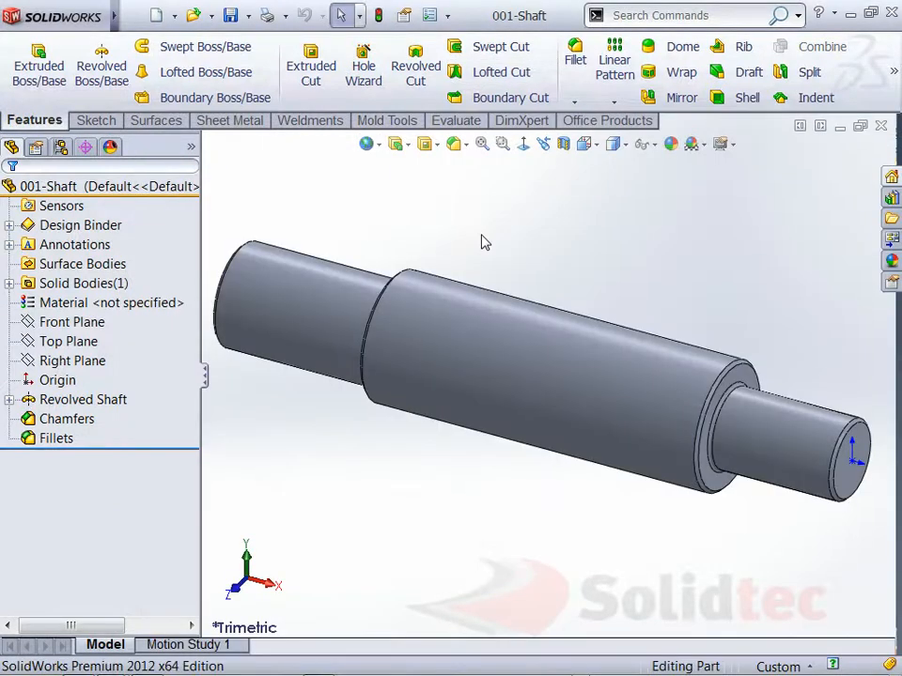
mouse_move(611, 267)
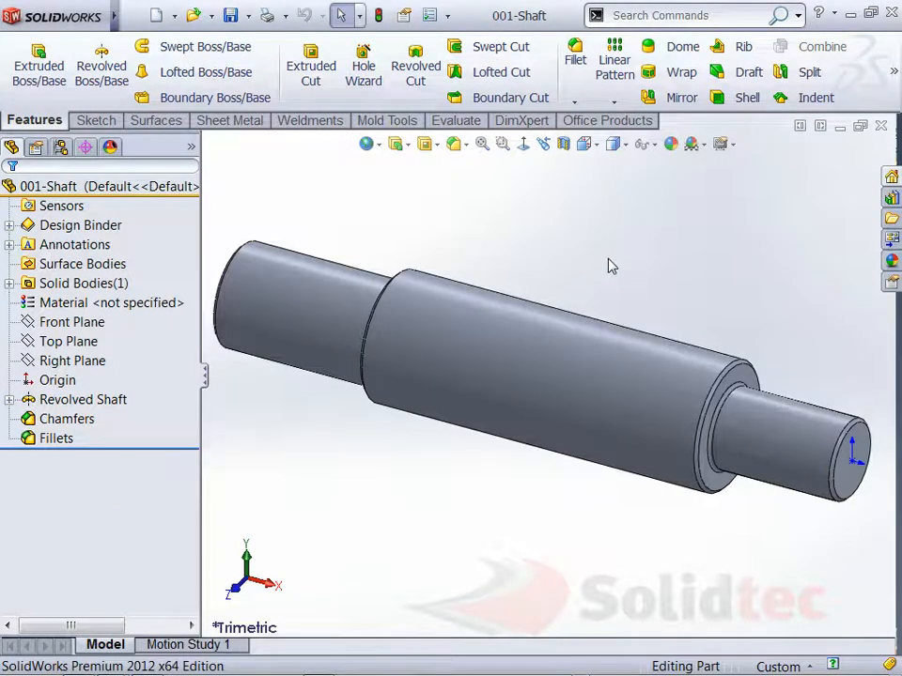
mouse_move(707, 292)
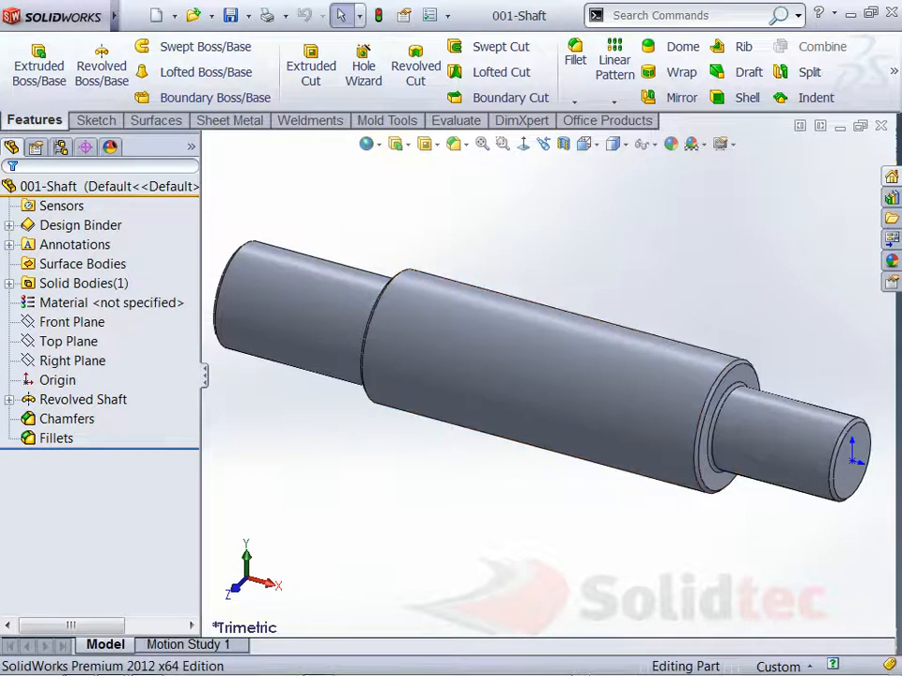
Step: Expand the SolidWorks 2012 tools group in the Start menu's All Programs list
left_click(26, 657)
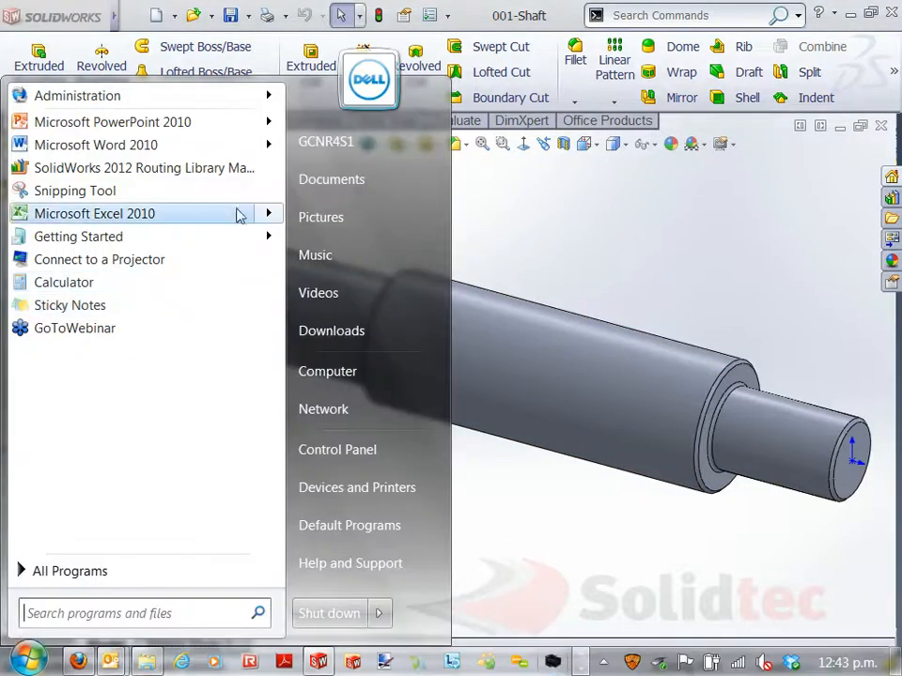
left_click(69, 571)
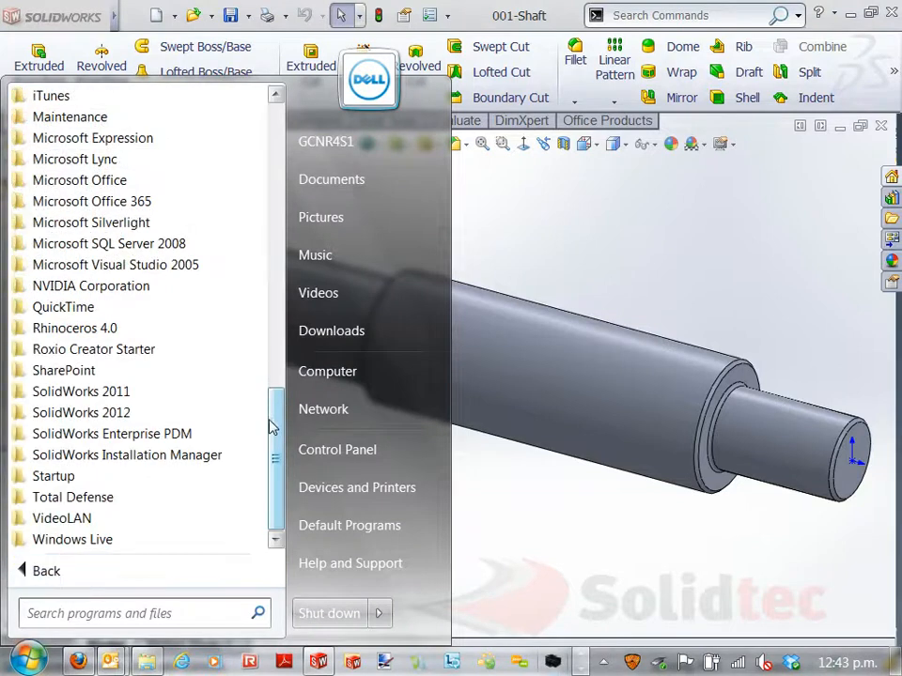
left_click(81, 413)
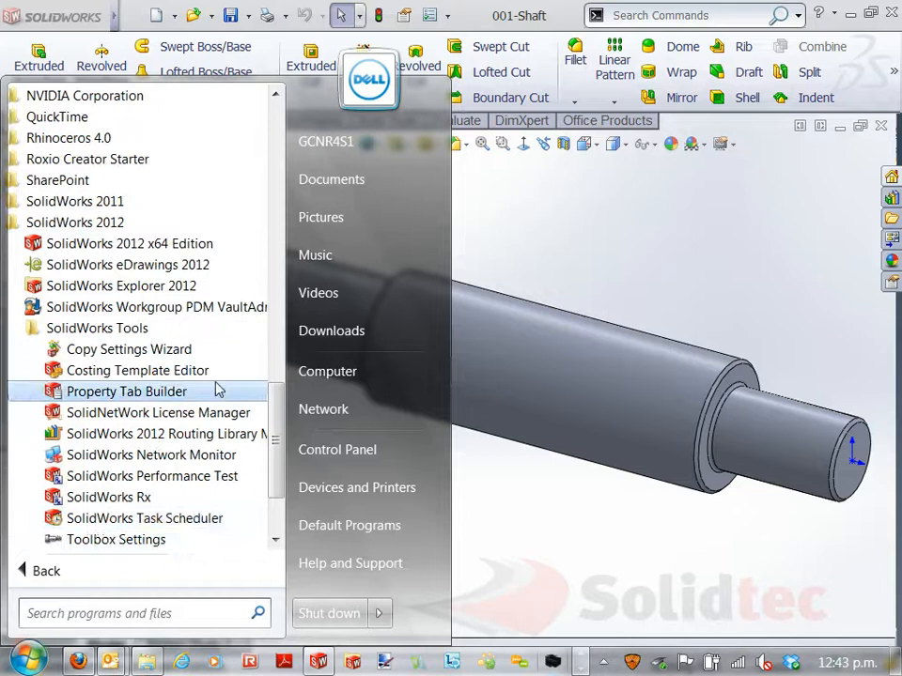
mouse_move(128, 348)
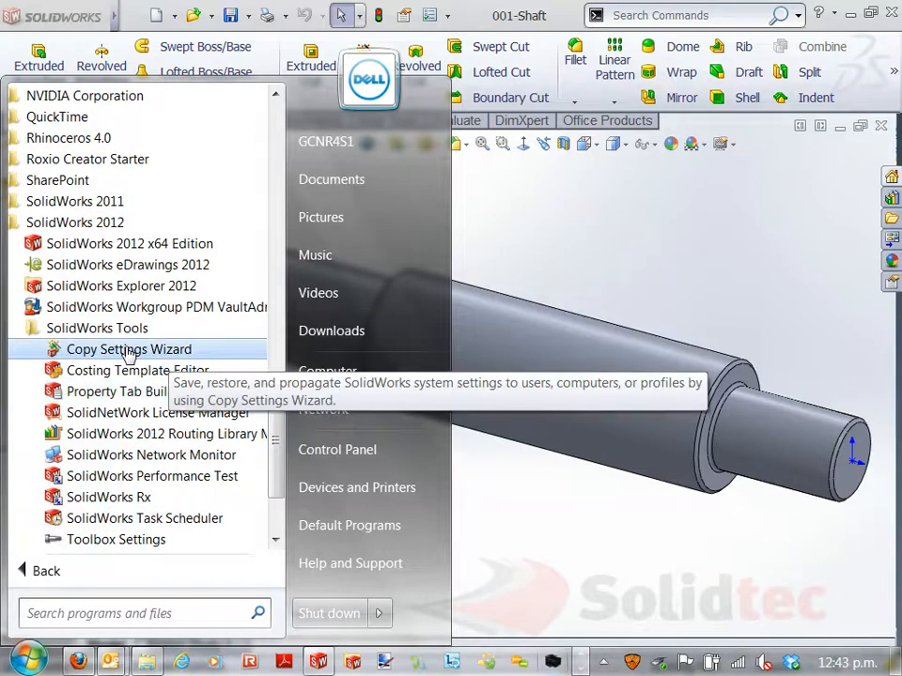
Step: Start restoring C:\sw2012settings-30-4-12.sldreg to the current user in the Copy Settings Wizard
left_click(130, 350)
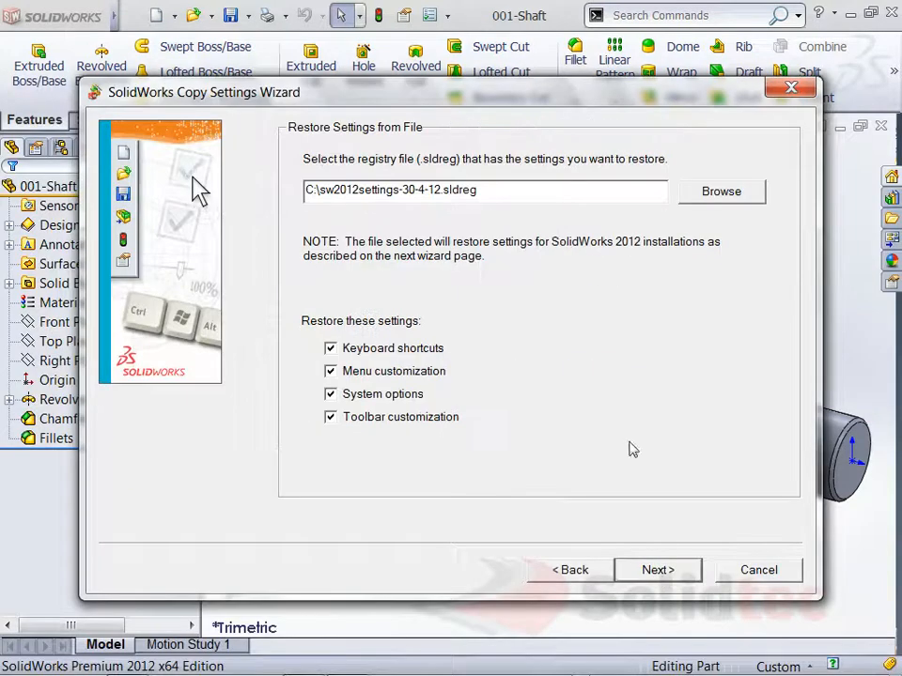
mouse_move(643, 210)
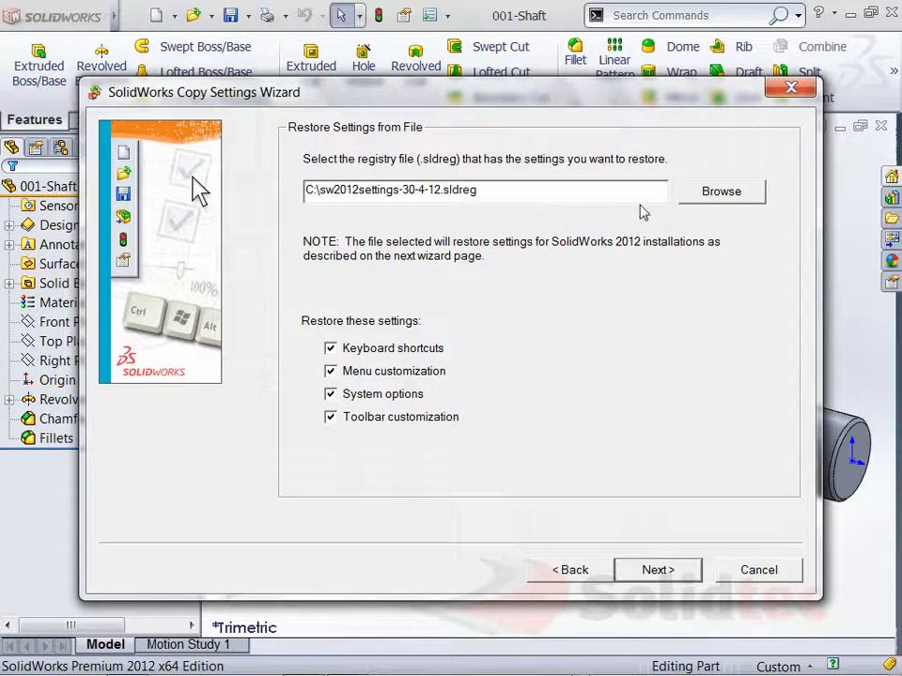
mouse_move(686, 552)
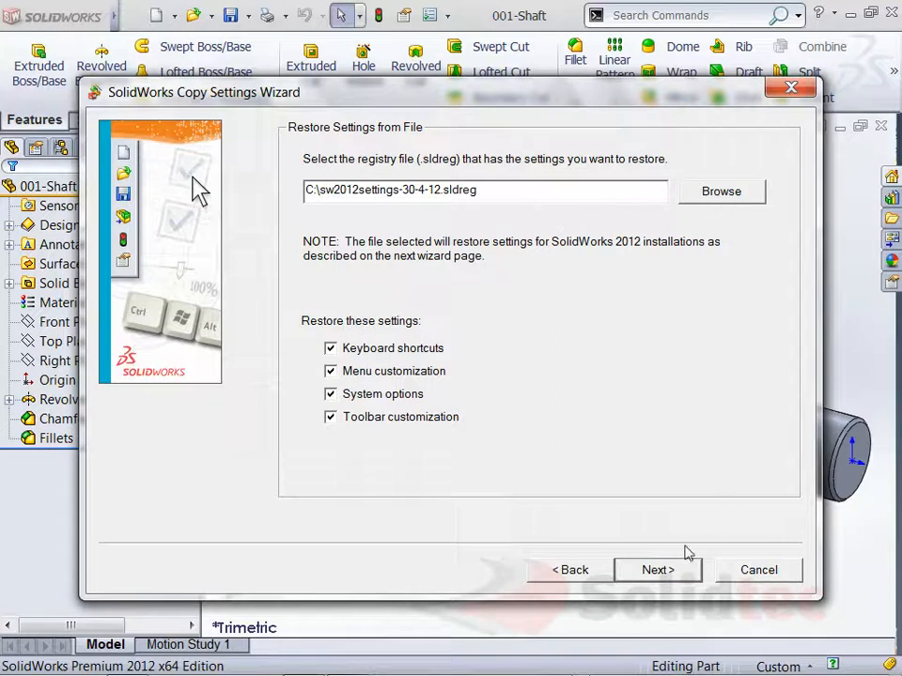
left_click(658, 569)
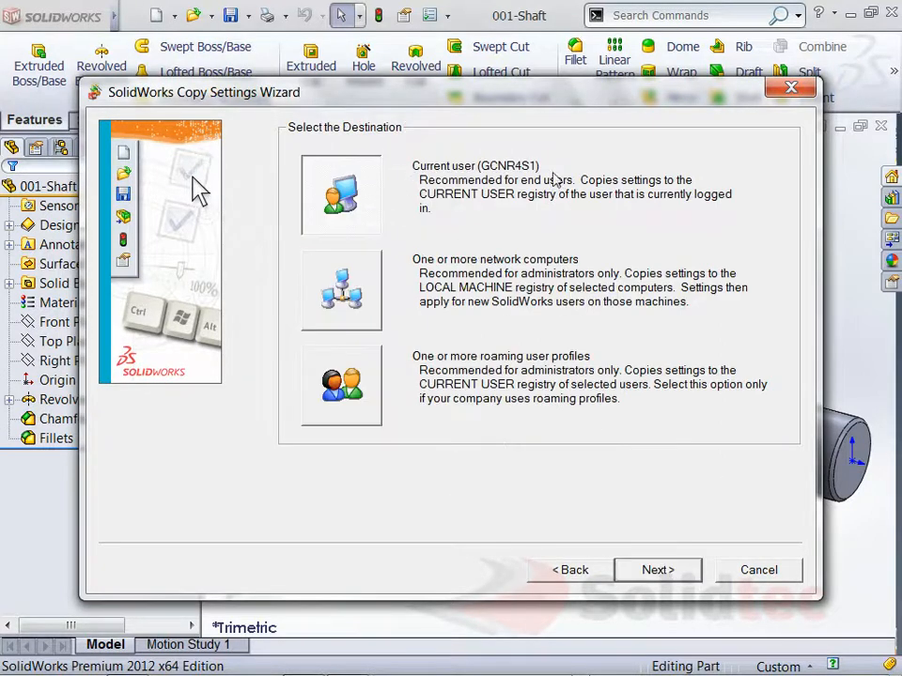
left_click(657, 570)
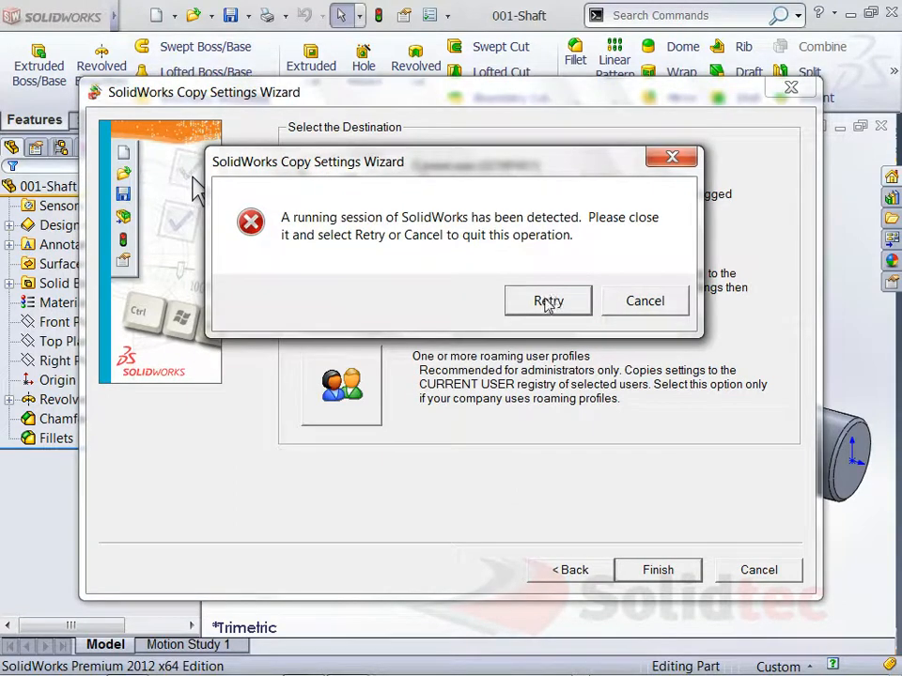
mouse_move(383, 248)
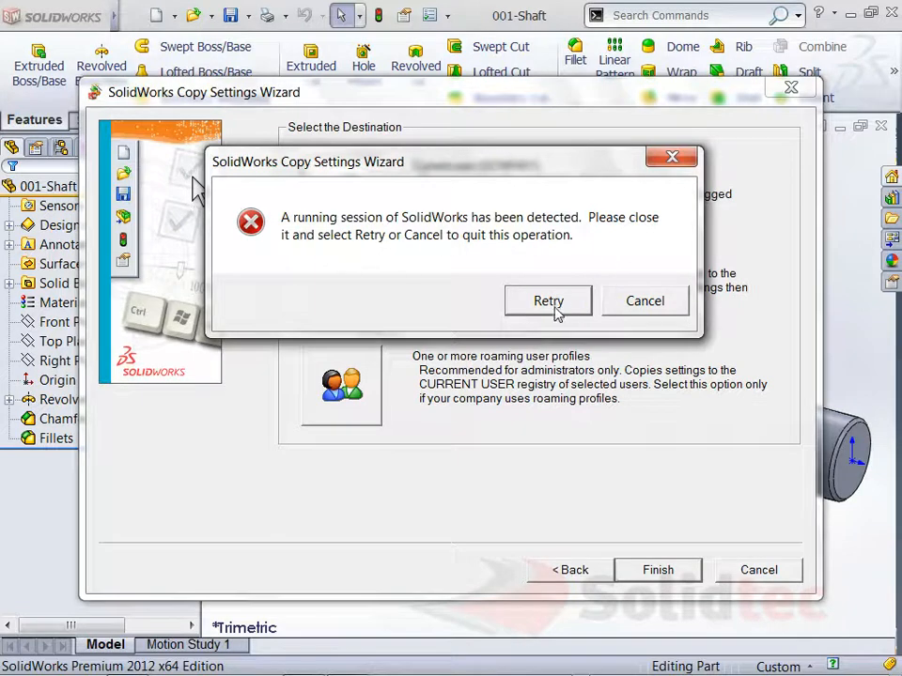
Step: Dismiss the running-session error and cancel the wizard, confirming quit without copying settings
left_click(549, 300)
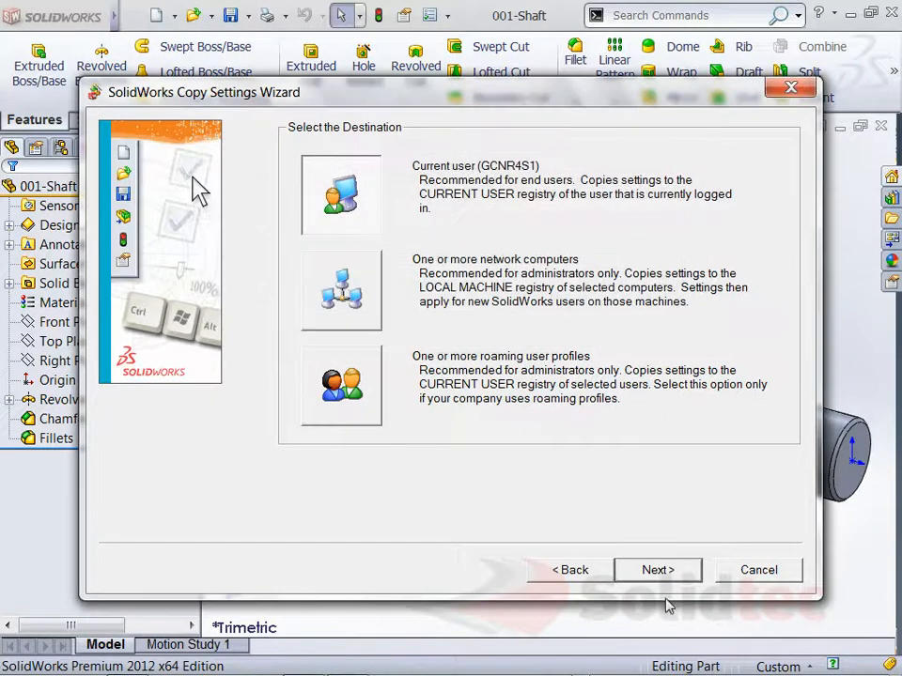
left_click(759, 569)
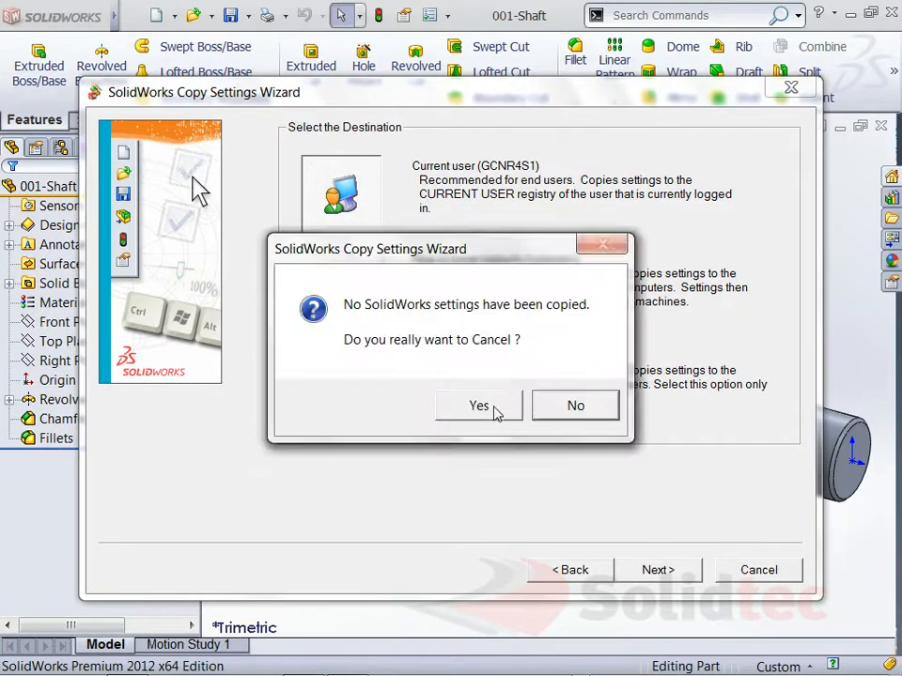
left_click(477, 406)
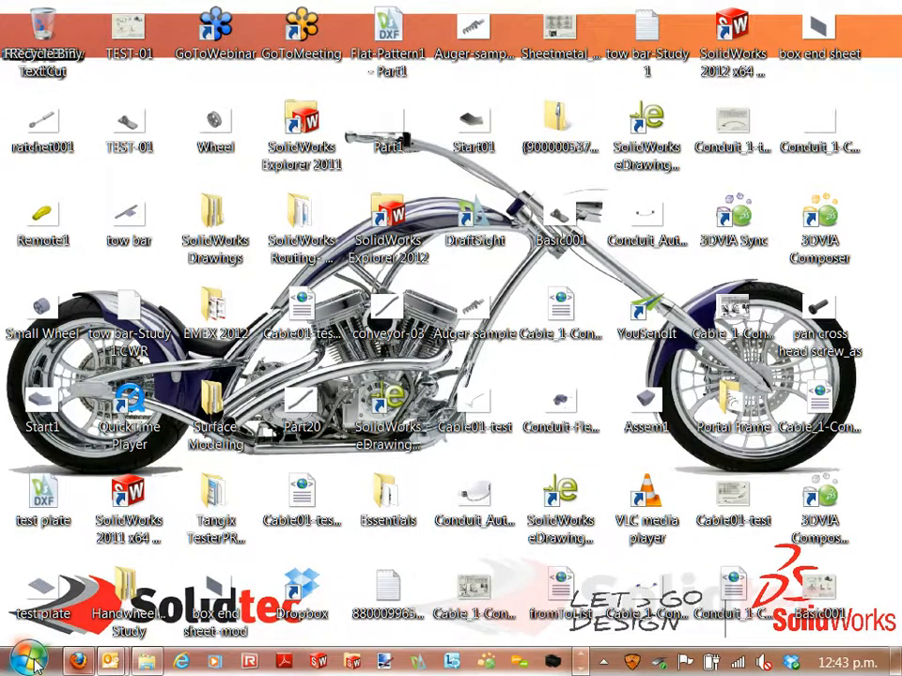
Step: Expand SolidWorks 2012 > SolidWorks Tools in the Start menu with SolidWorks closed
left_click(26, 657)
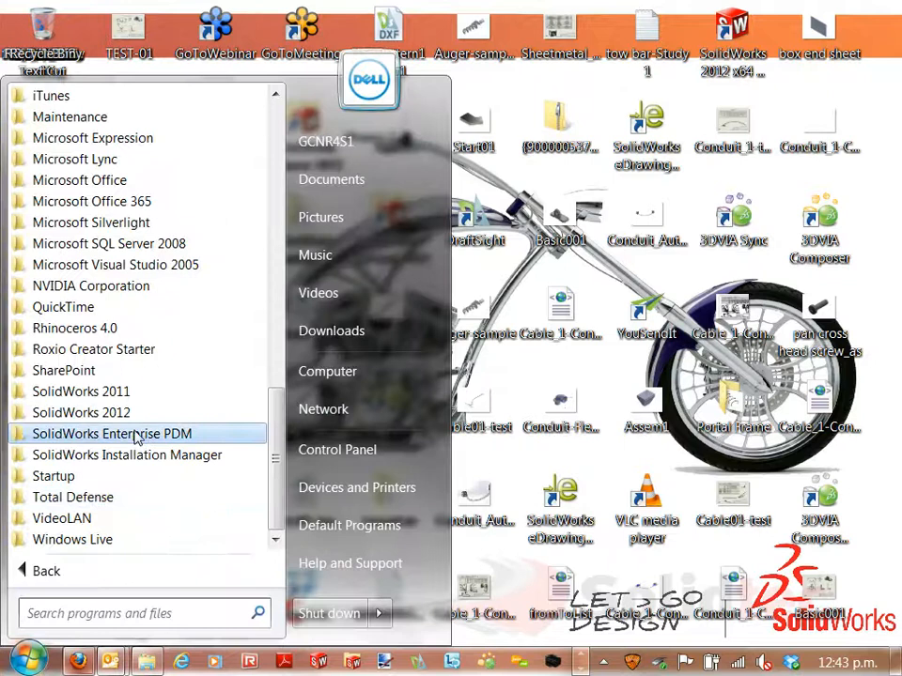
left_click(80, 413)
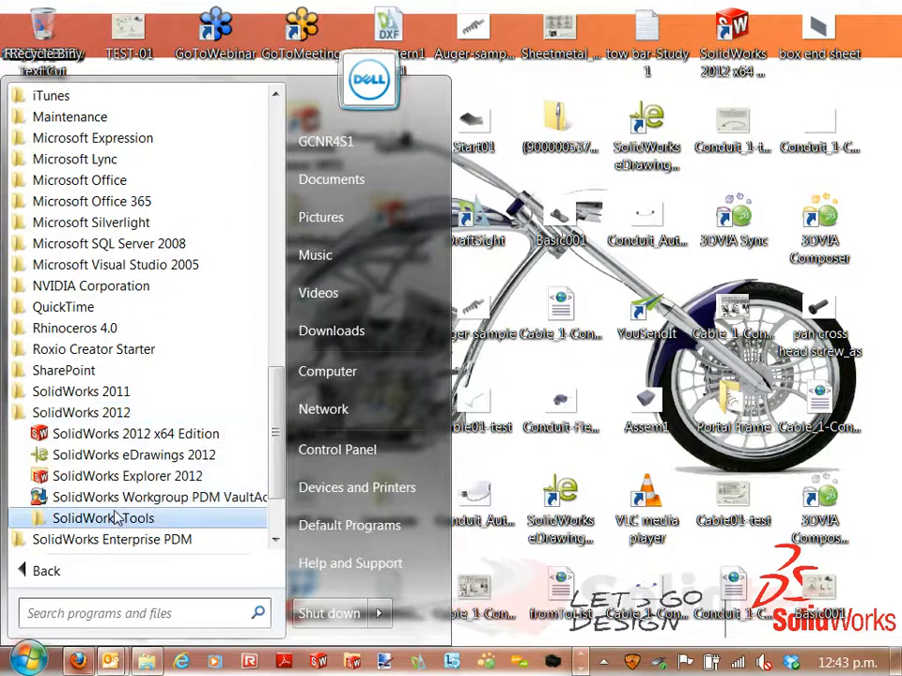
left_click(103, 519)
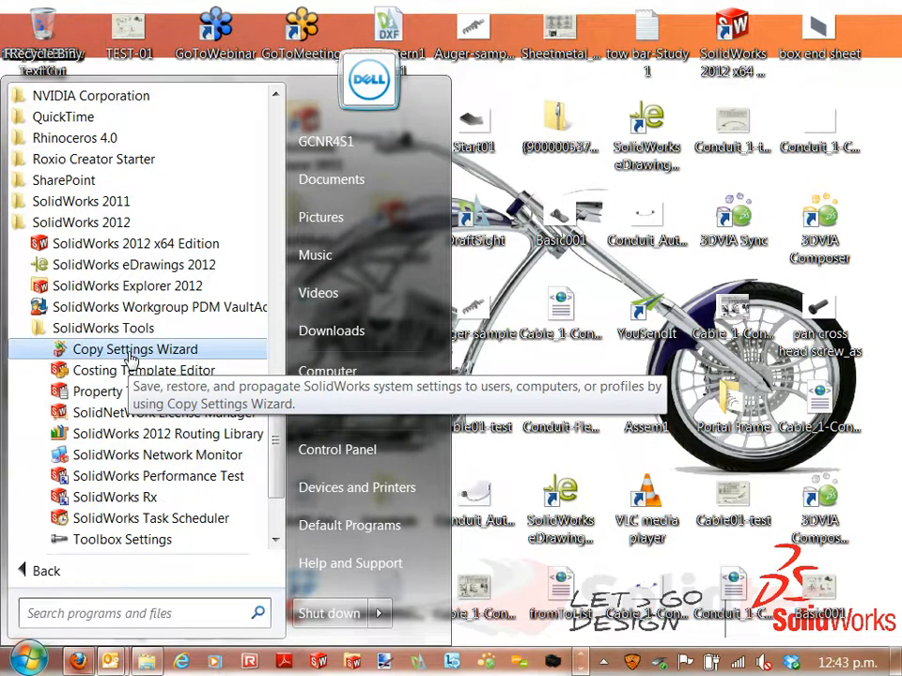
Step: Restore sw2012settings-30-4-12.sldreg to current user GCNR4S1 with backup unticked, confirming the no-backup warning
left_click(135, 347)
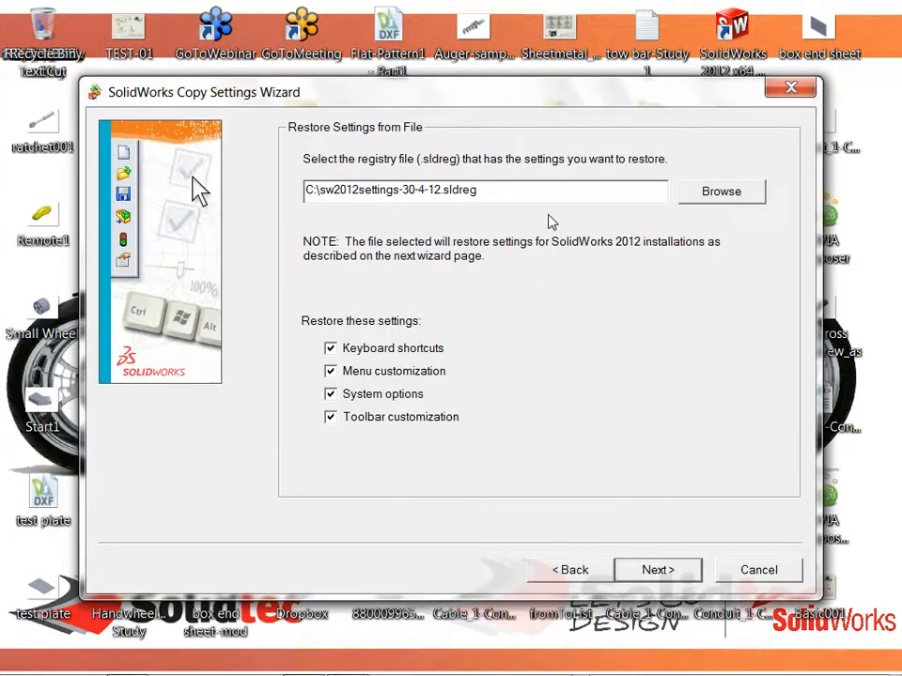
left_click(657, 569)
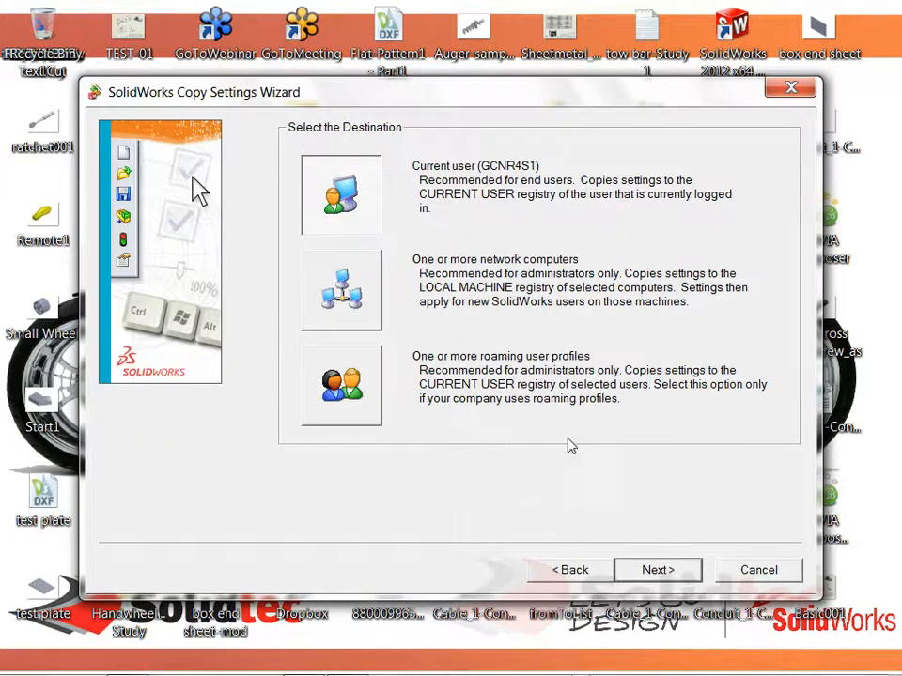
left_click(658, 570)
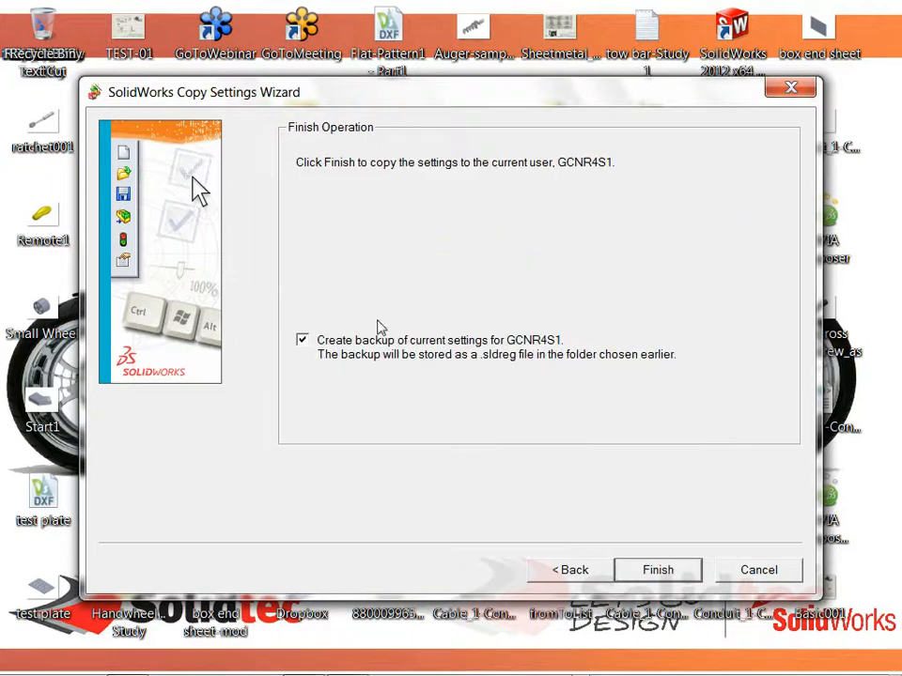
left_click(303, 340)
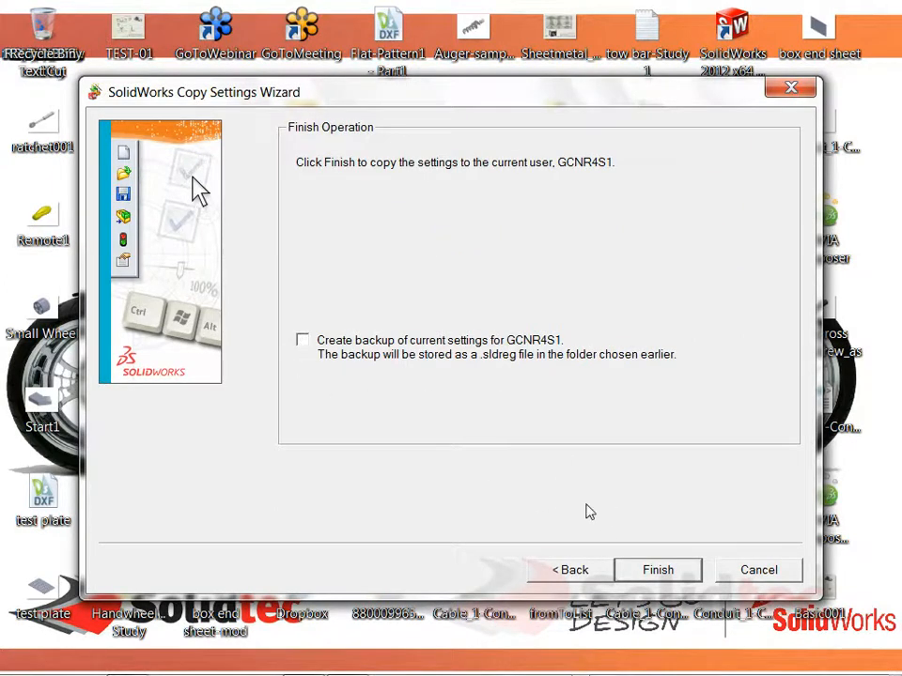
left_click(657, 570)
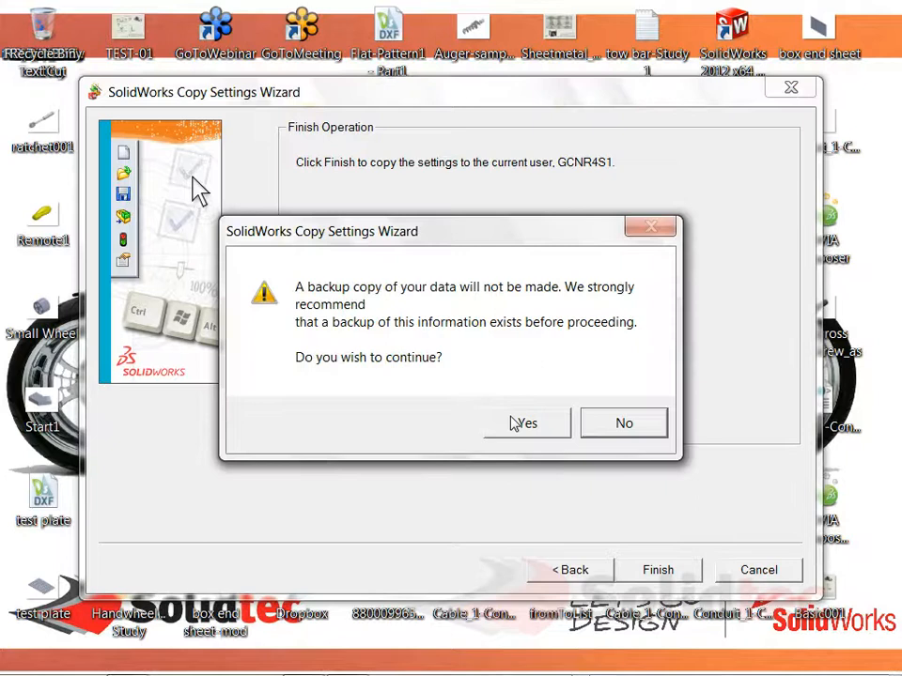
left_click(526, 424)
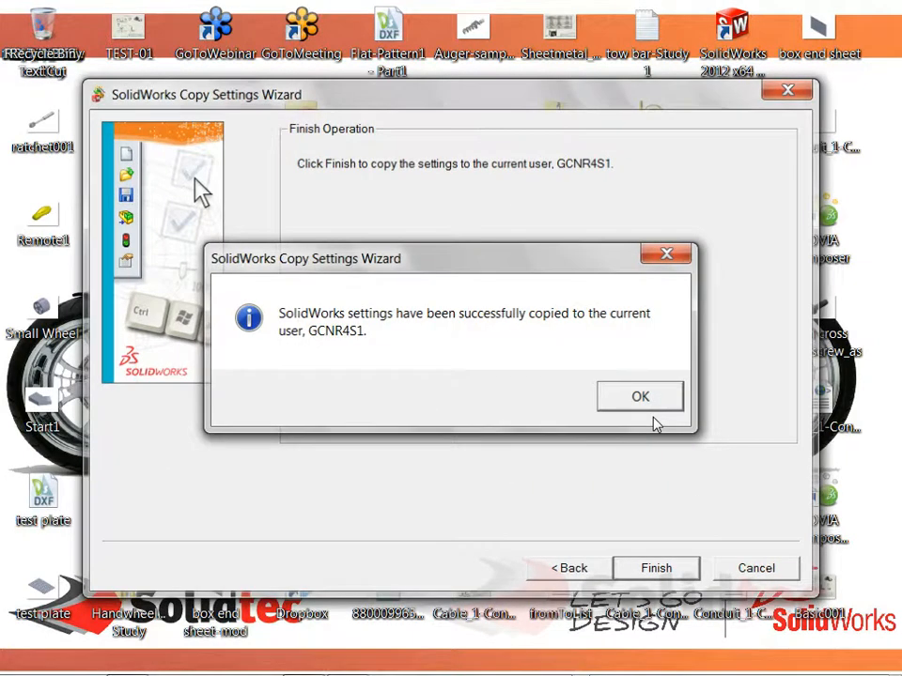
left_click(638, 394)
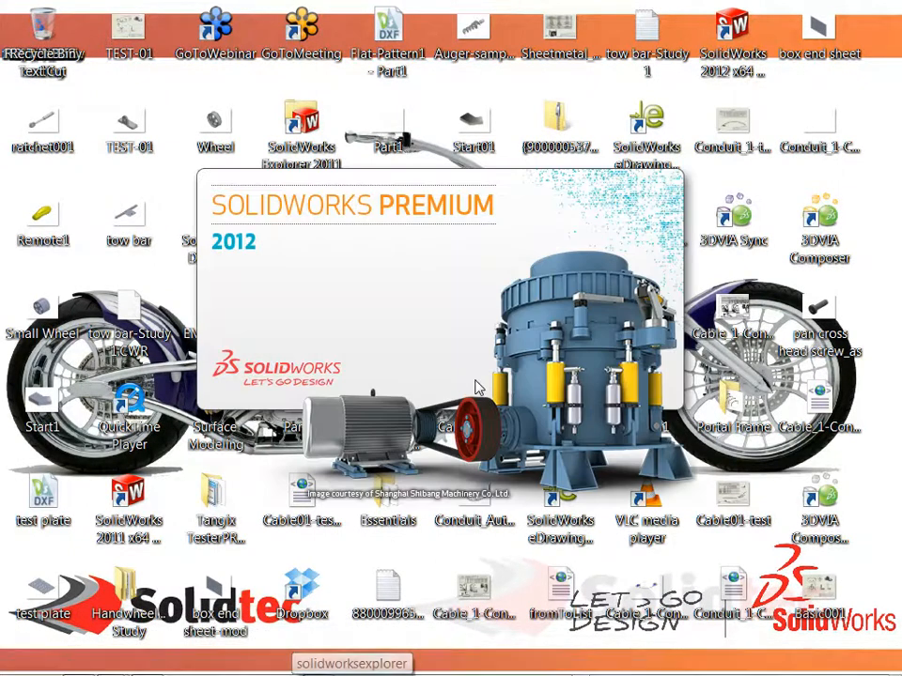
mouse_move(568, 334)
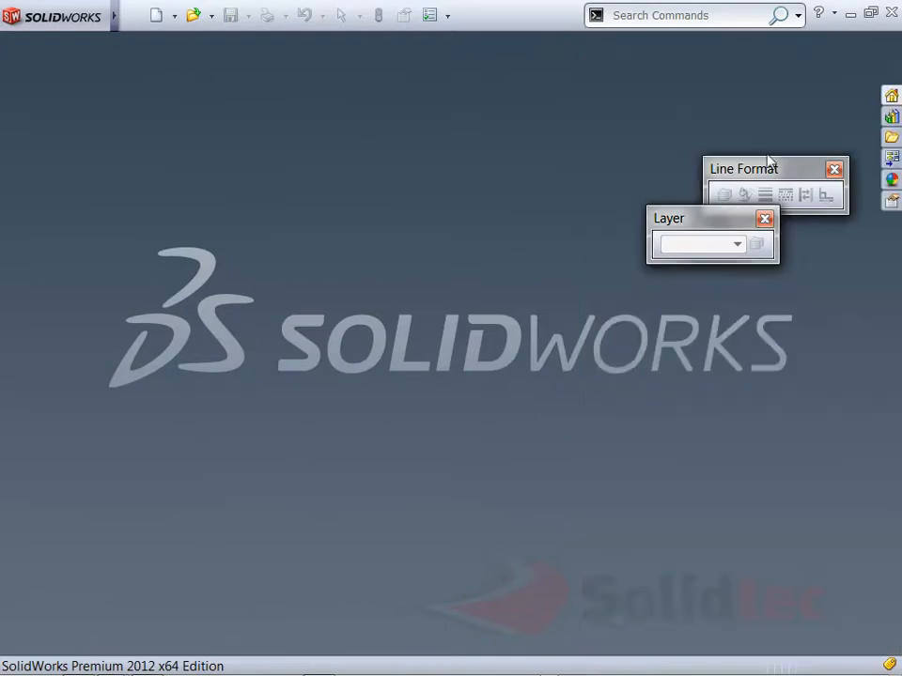
Step: Reopen the 001-Shaft part from recent documents in the relaunched SolidWorks 2012
left_click(834, 169)
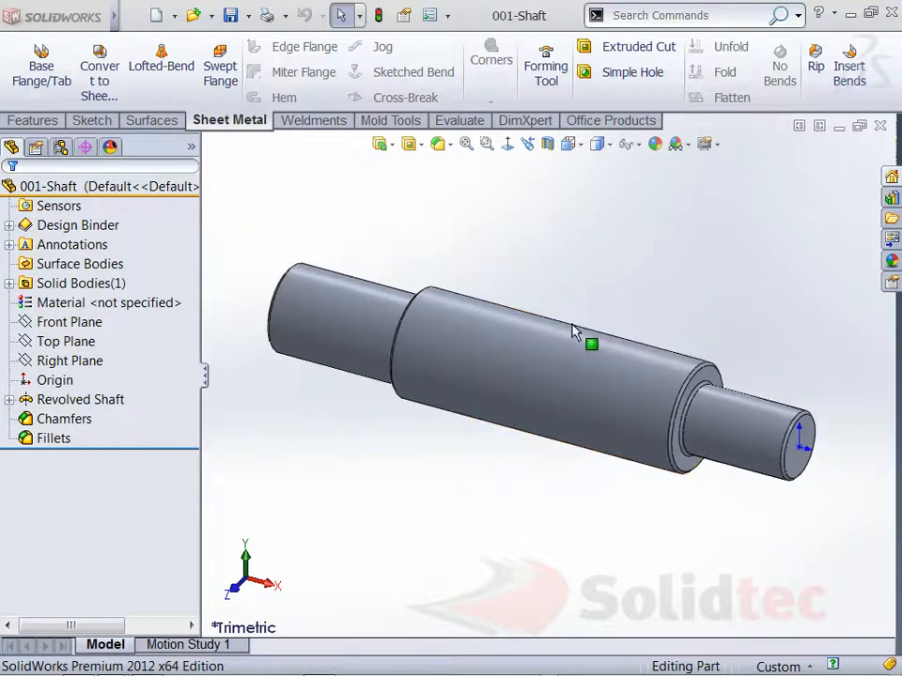
mouse_move(620, 308)
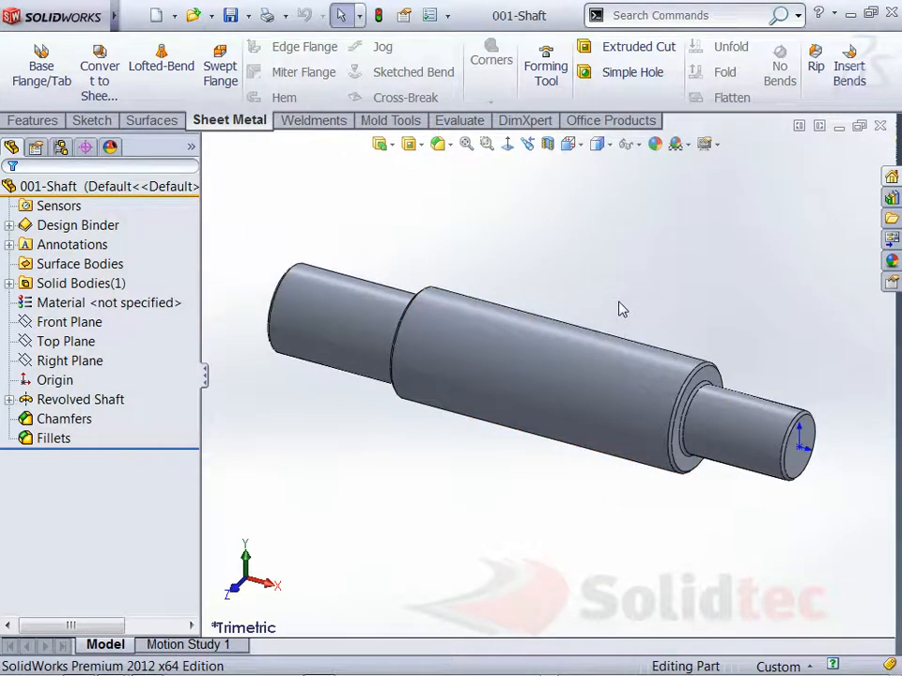